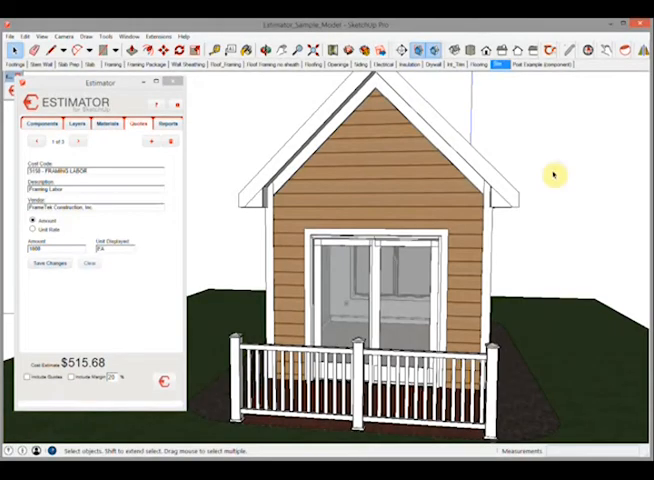
mouse_move(532, 166)
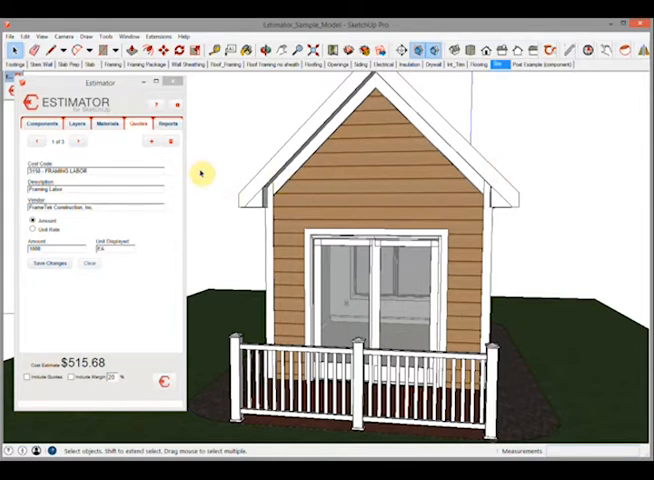
mouse_move(196, 178)
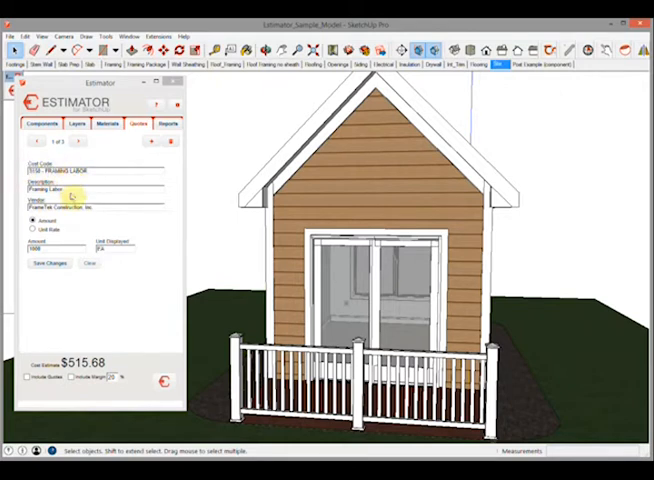
- Select the whole shed model so Estimator recalculates the total to $15233.86
left_click(34, 220)
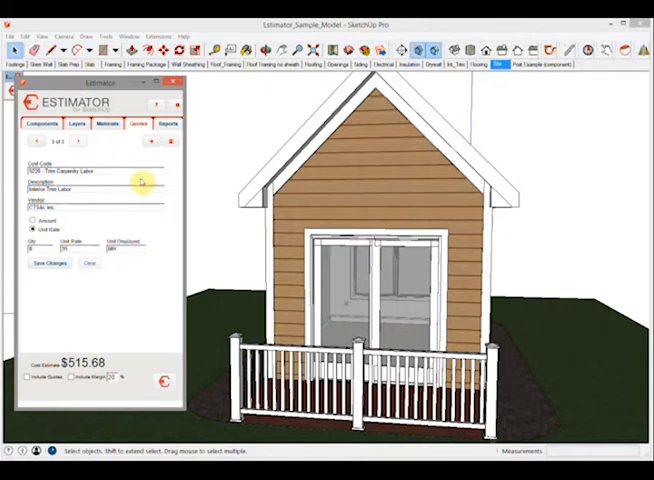
mouse_move(246, 132)
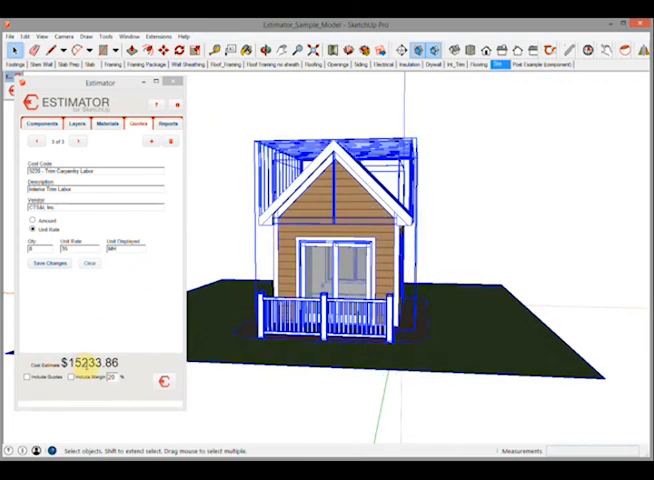
- Enable Include Quotes and Include Margin, raising the Estimator total to $16613.86
left_click(28, 376)
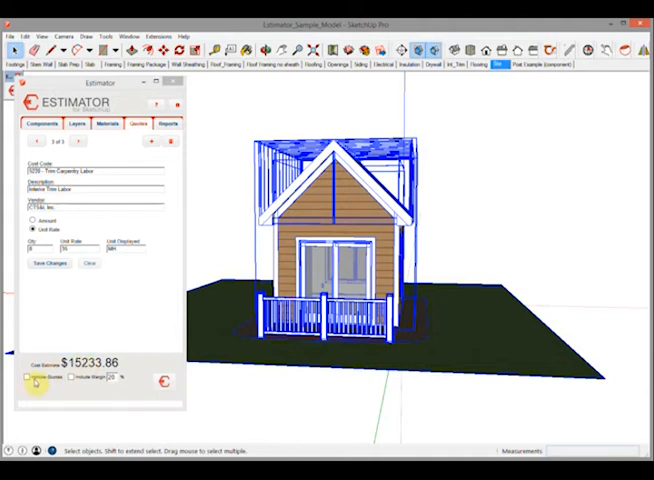
left_click(28, 380)
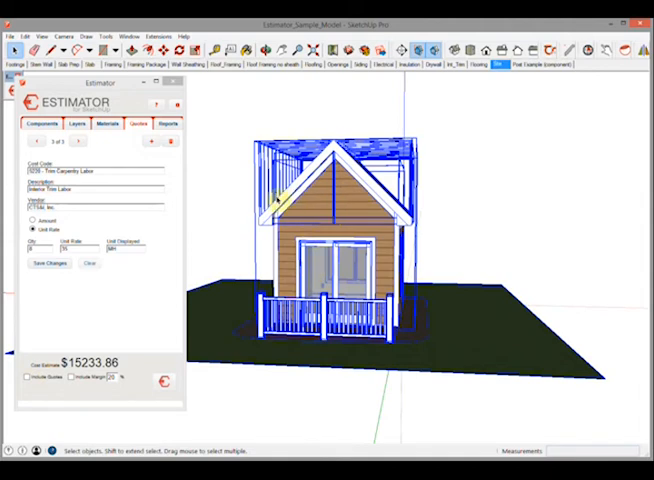
mouse_move(104, 330)
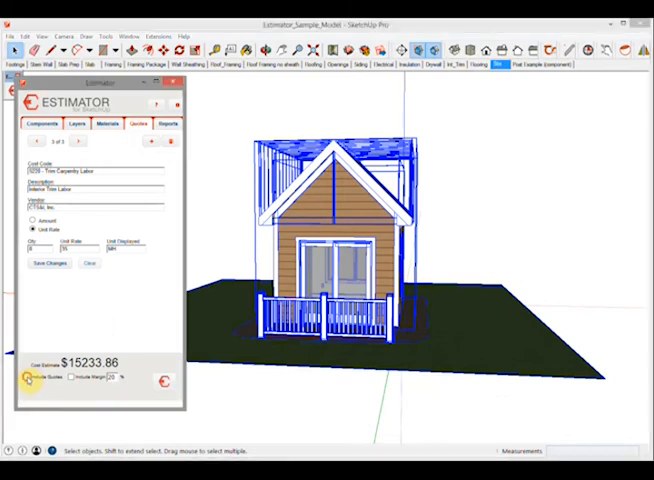
left_click(28, 376)
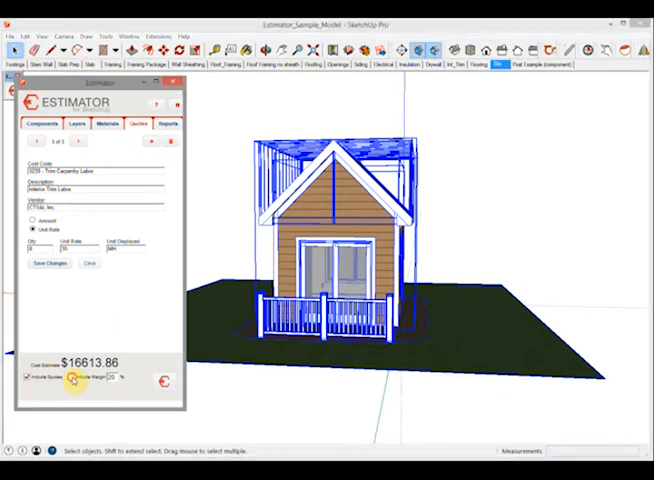